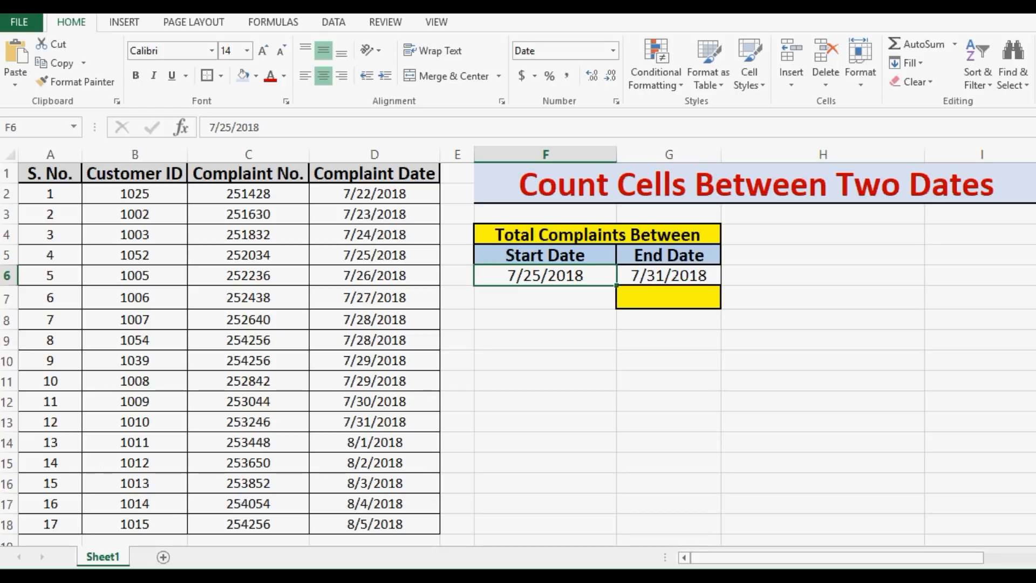
Review the start/end dates and complaint dates, then choose G7 for the count result
click(669, 276)
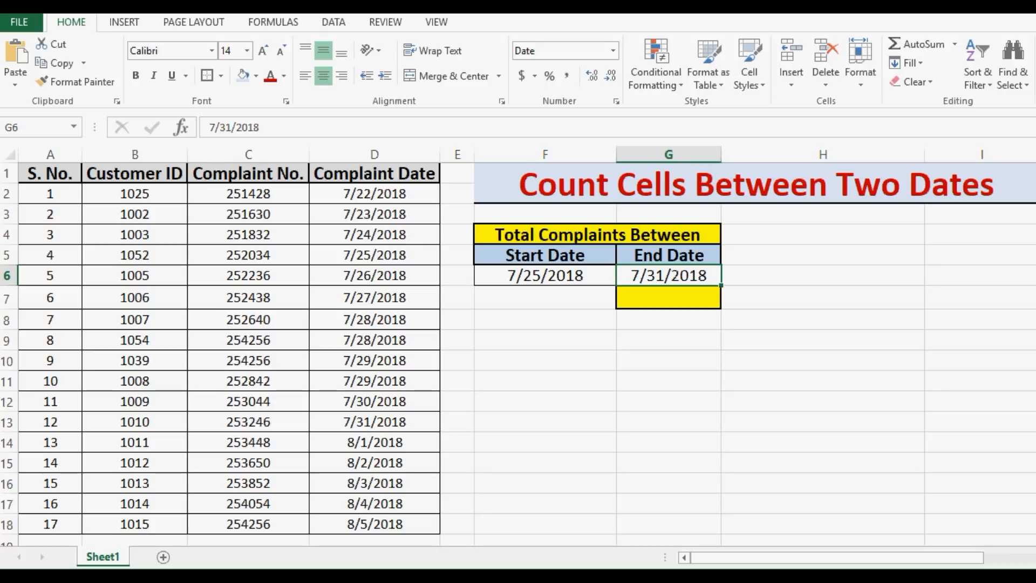
click(375, 193)
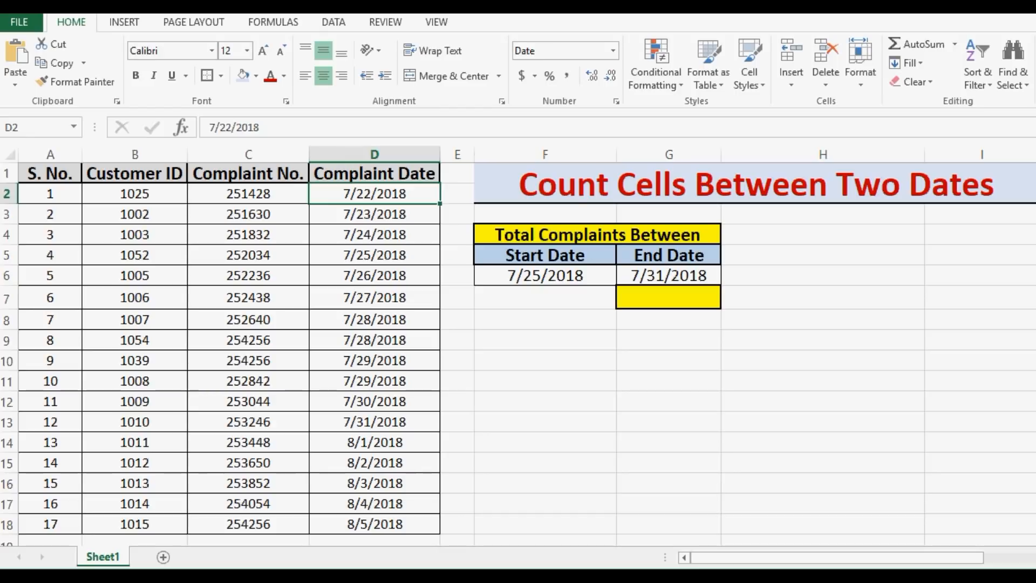
click(544, 254)
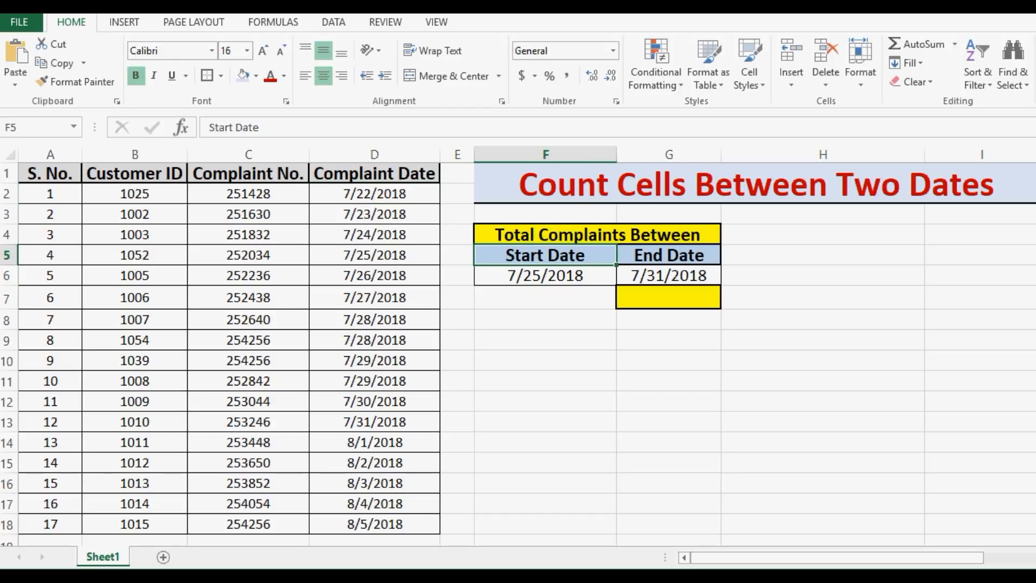
click(668, 255)
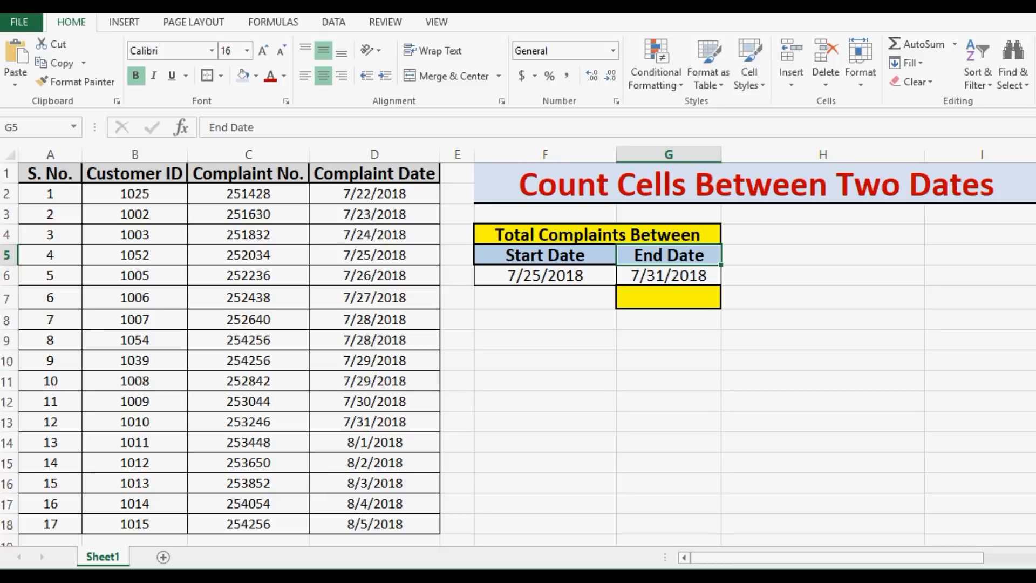
click(667, 275)
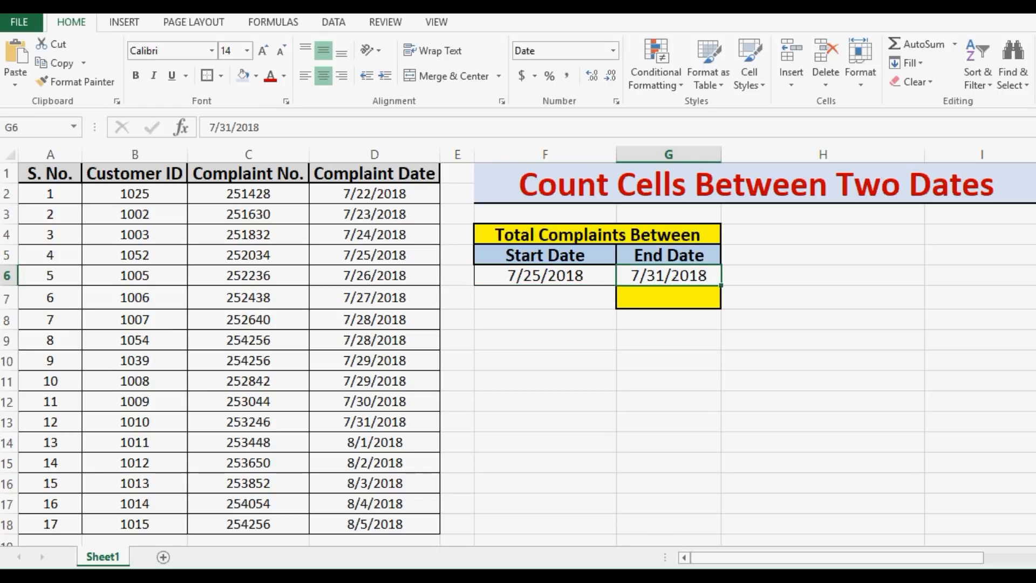
click(667, 298)
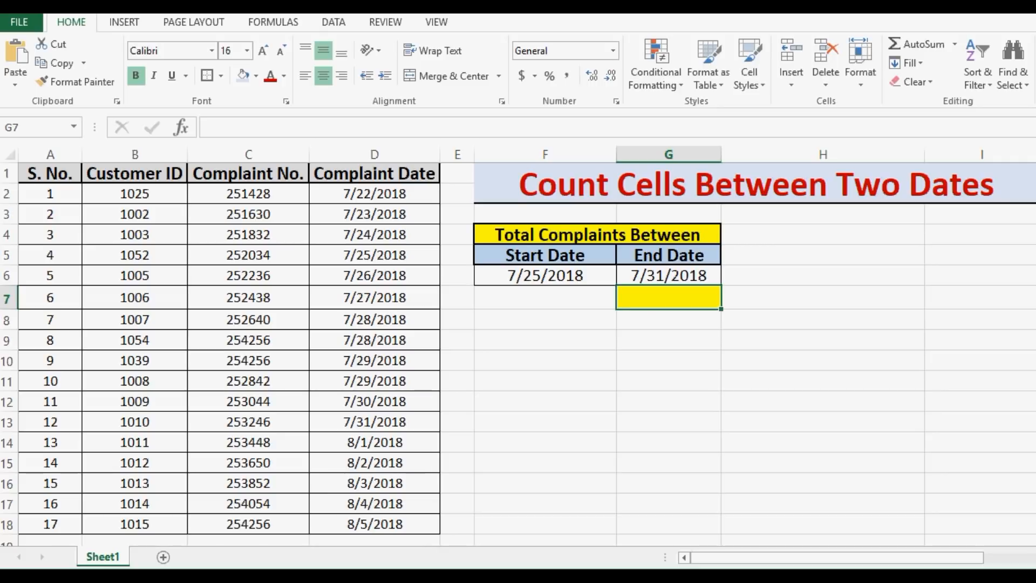
Begin =COUNTIFS( in G7 with D2:D18 and the first criterion ">=7/25/2018"
text(=co)
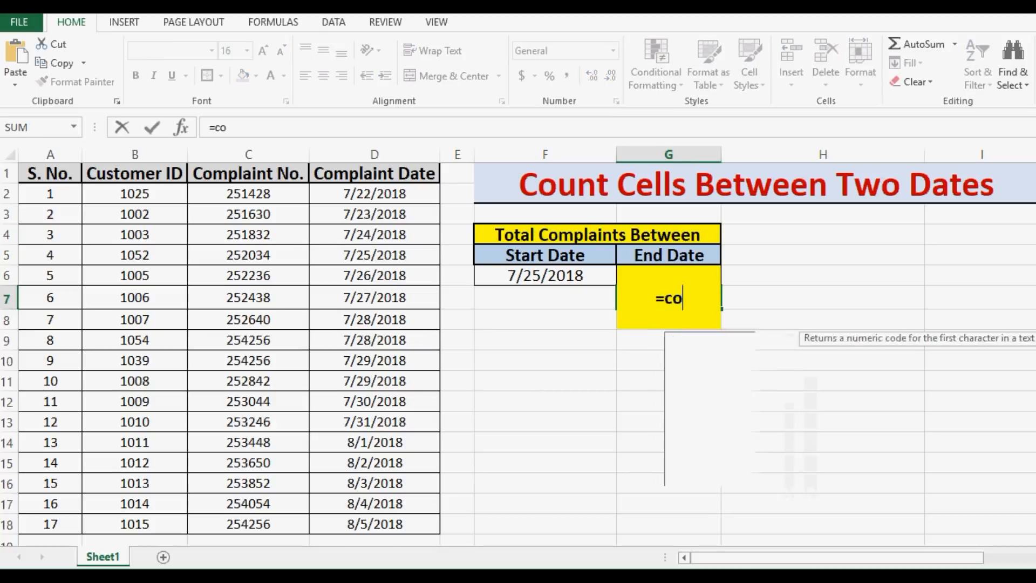
text(untifs)
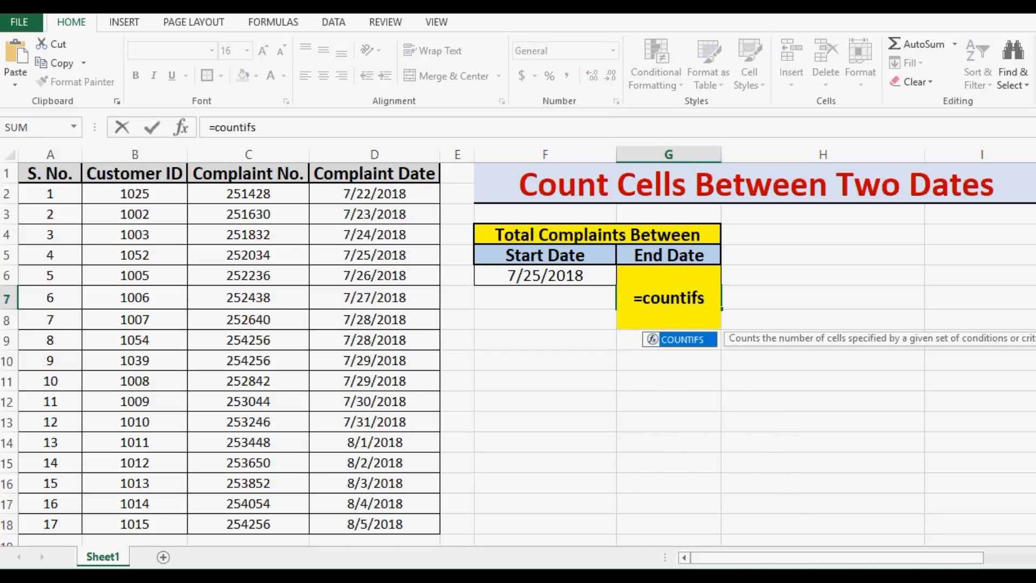
text((D2:D18)
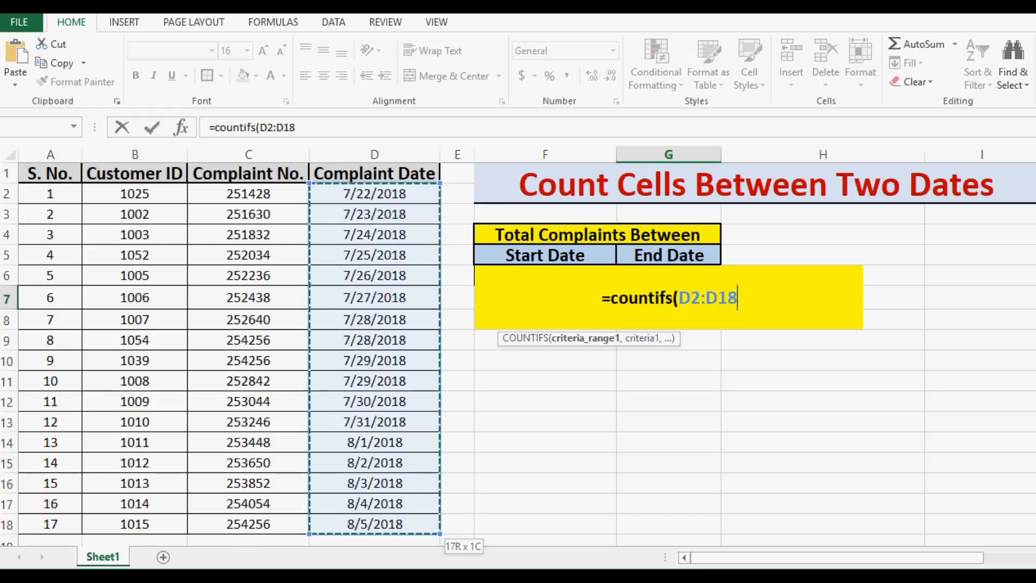
text(,)
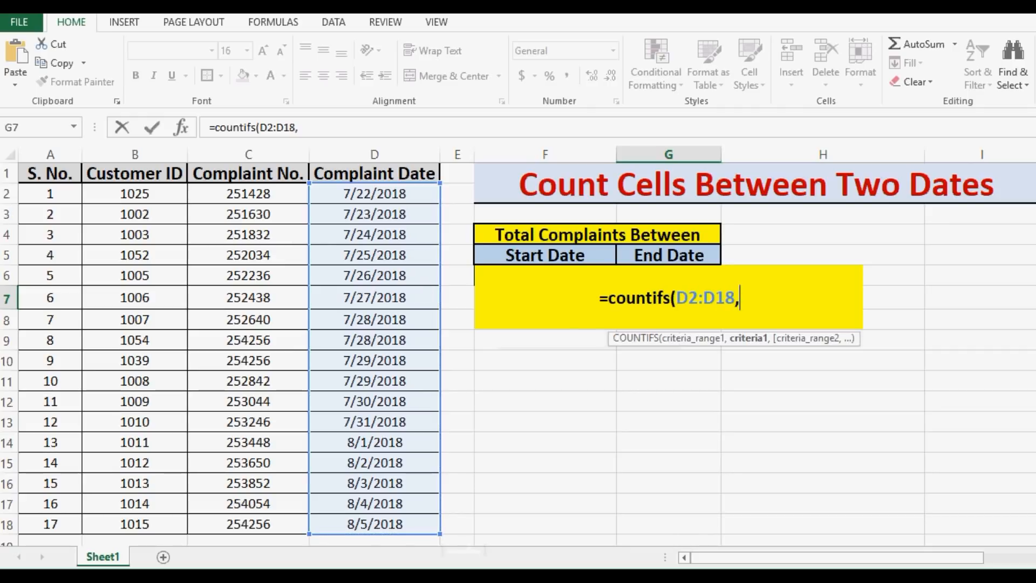
text(")
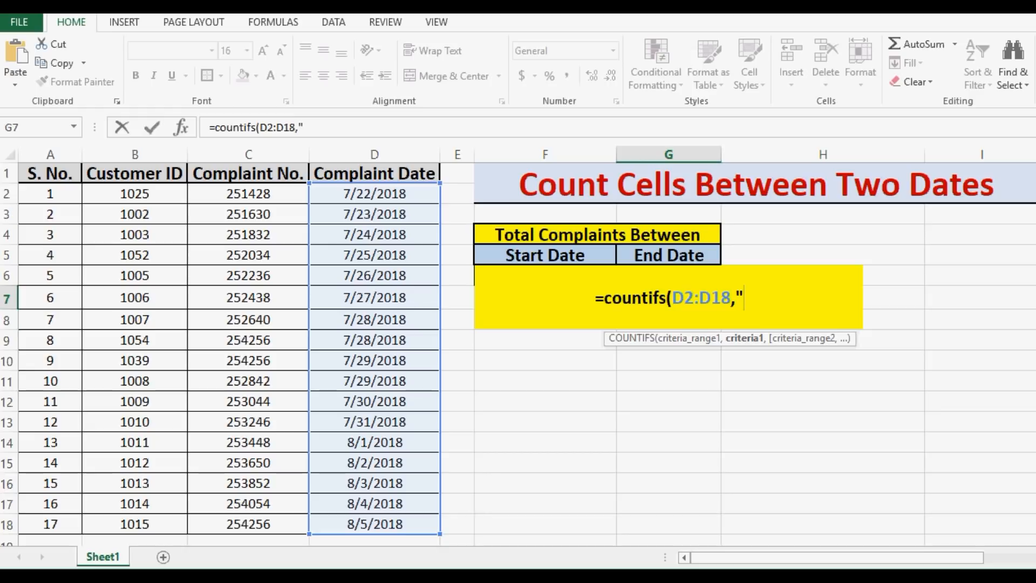
text(>)
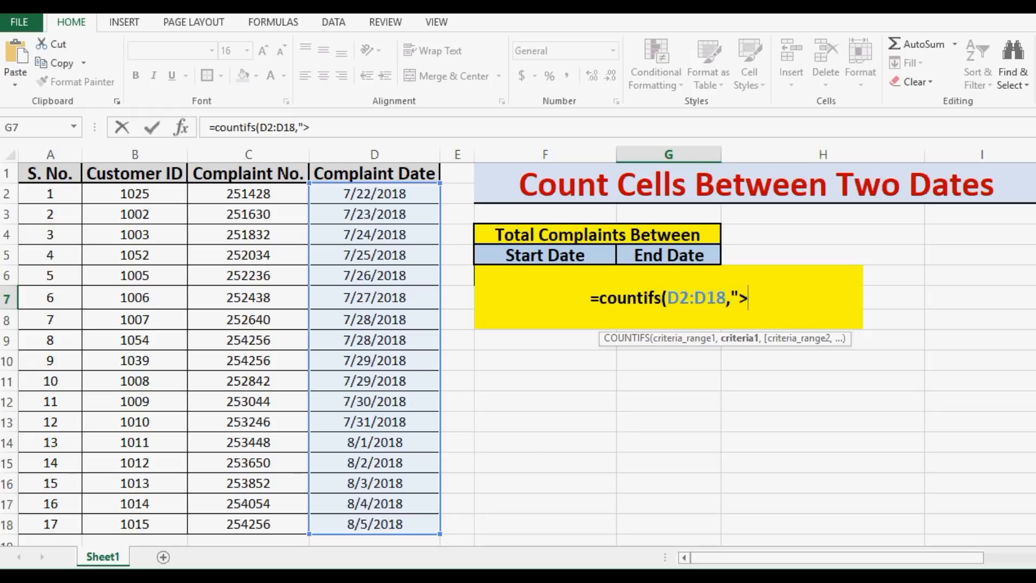
text(=)
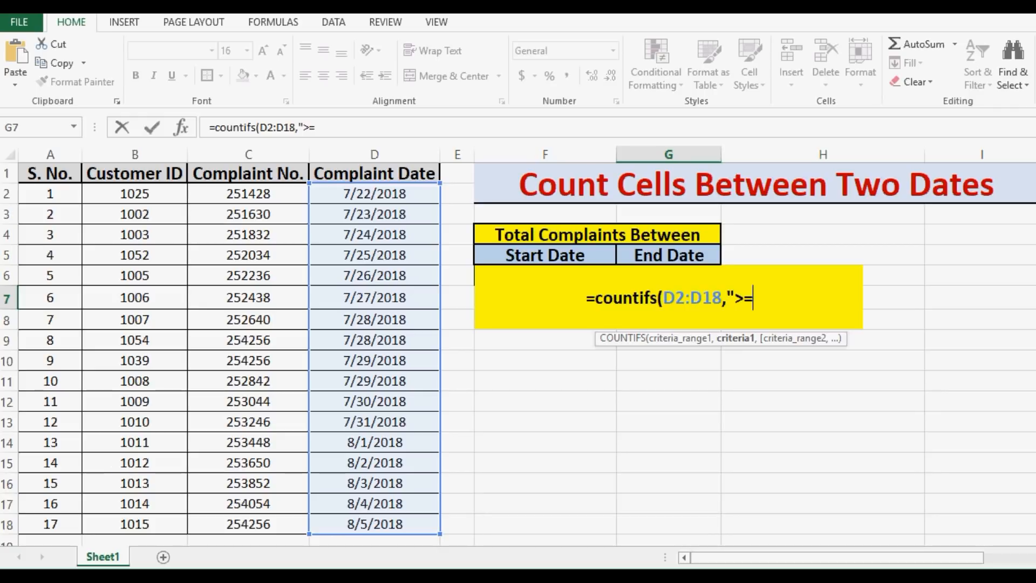
text(7)
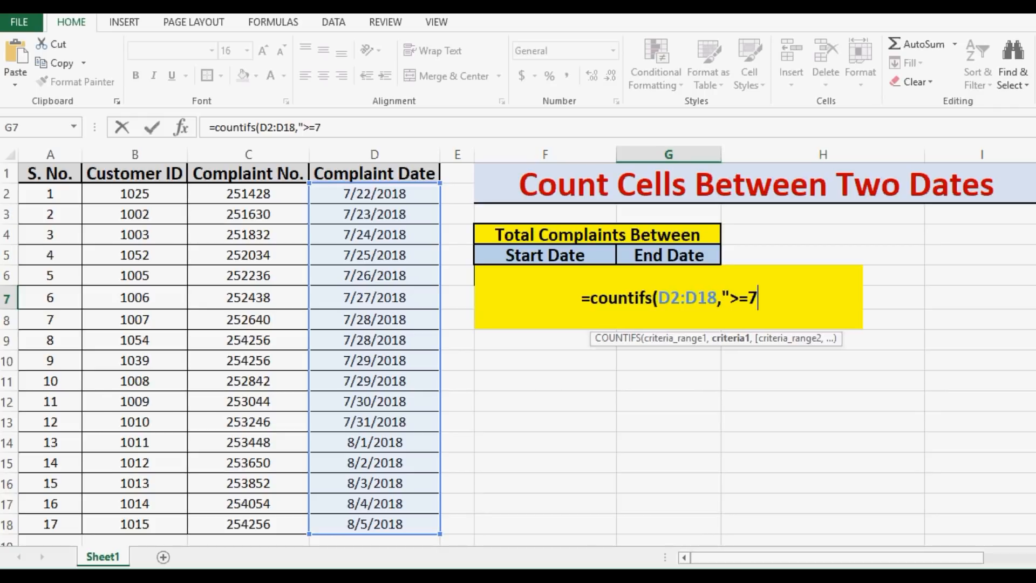
text(/)
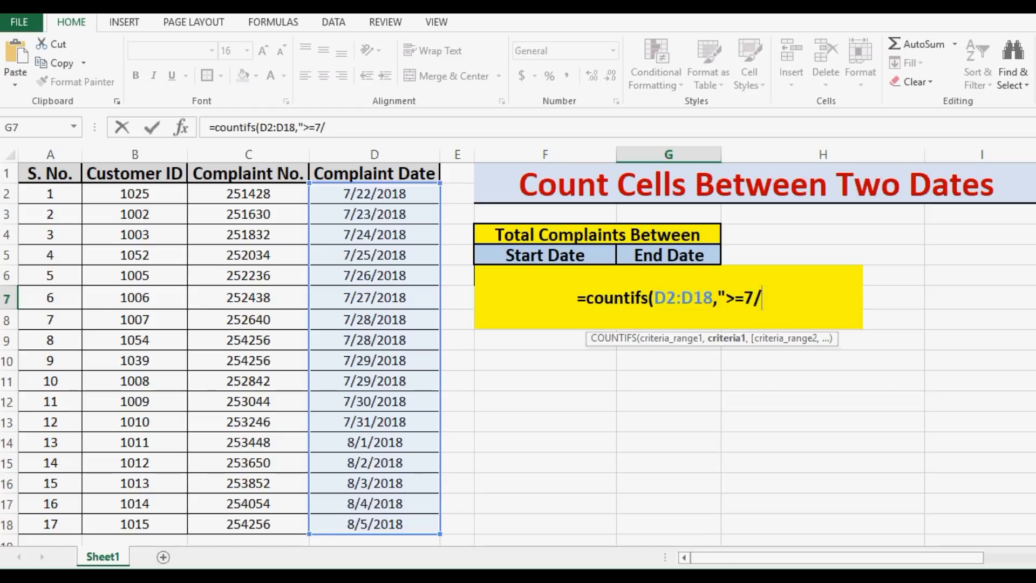
text(25/)
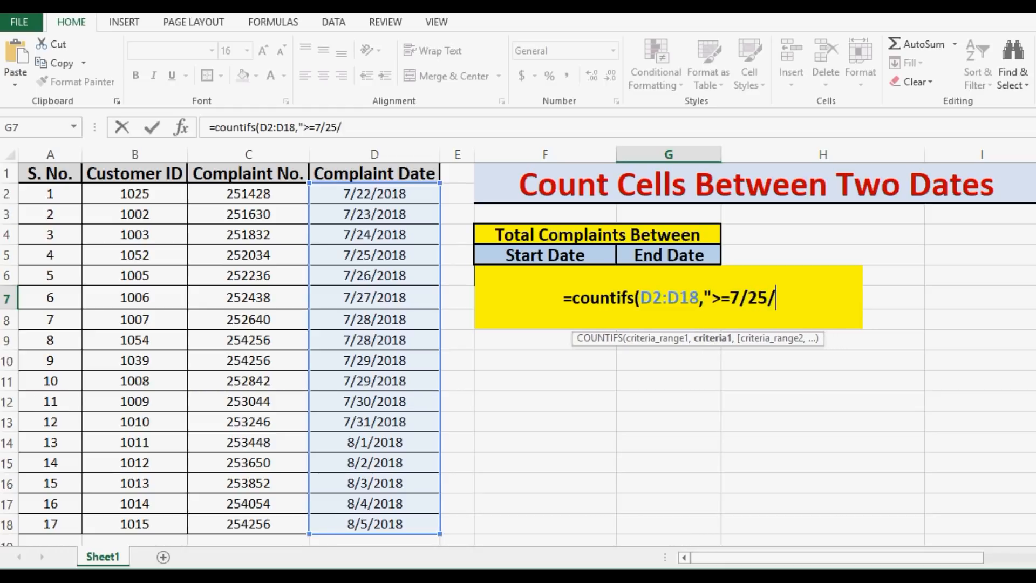
text(2018)
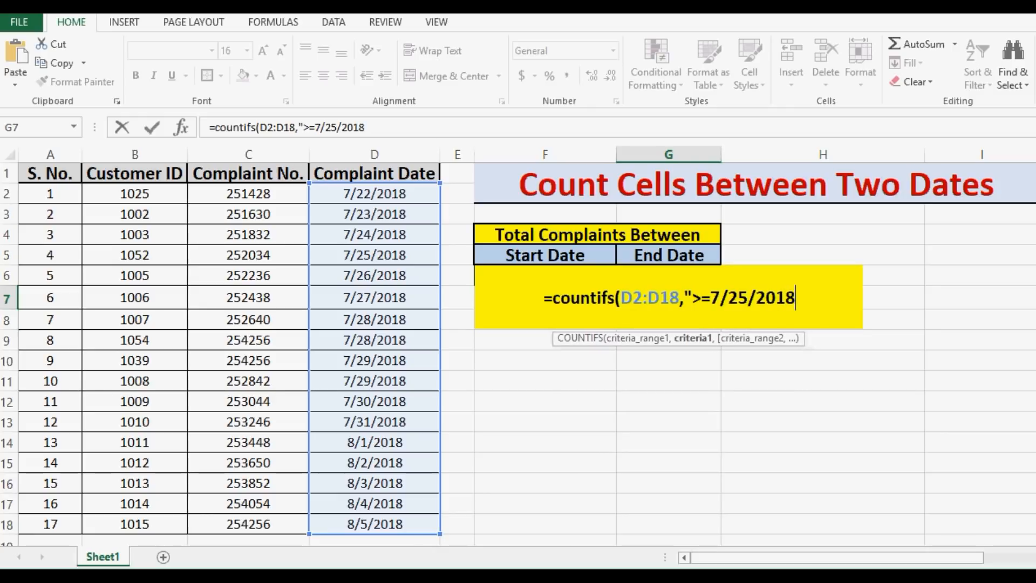
text(")
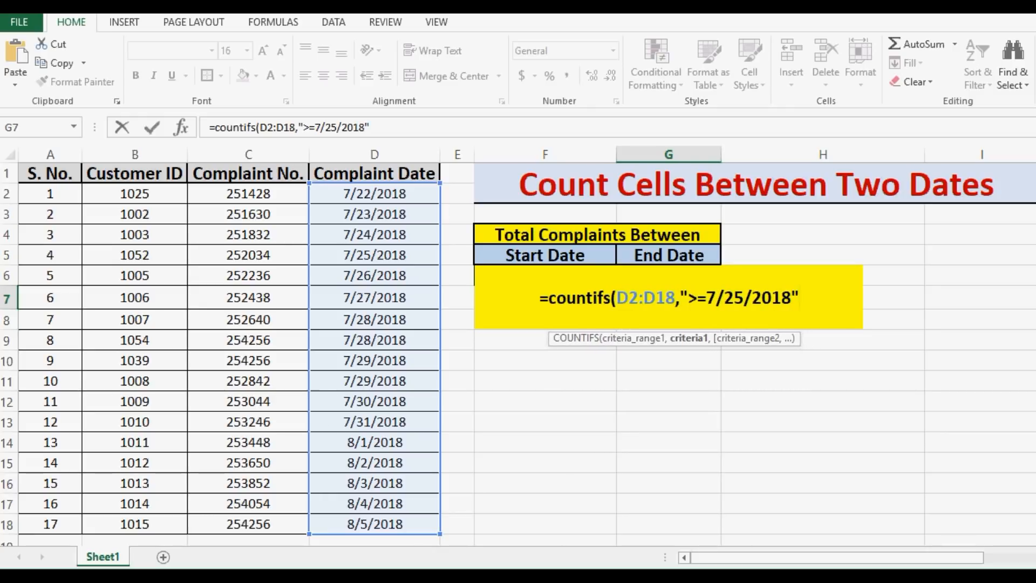
text(,)
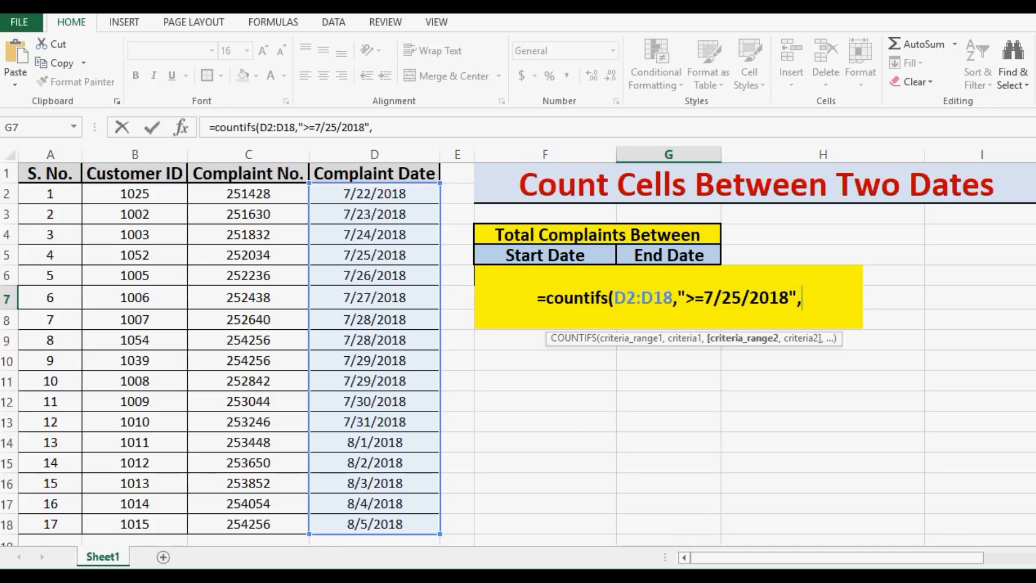
Add the second pair D2:D18, "<=7/31/2018", close COUNTIFS and enter it to get 9
click(375, 193)
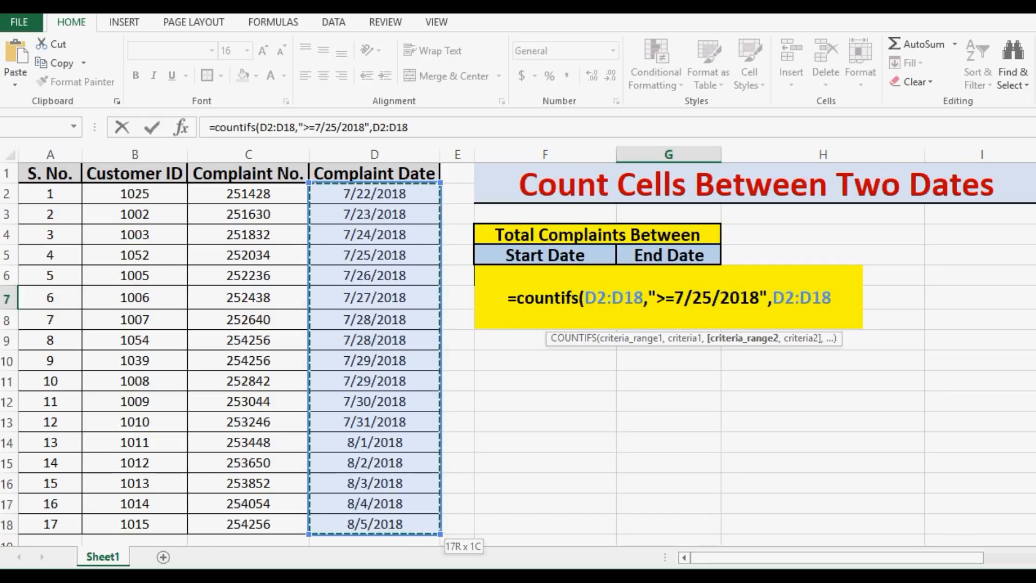
text(,)
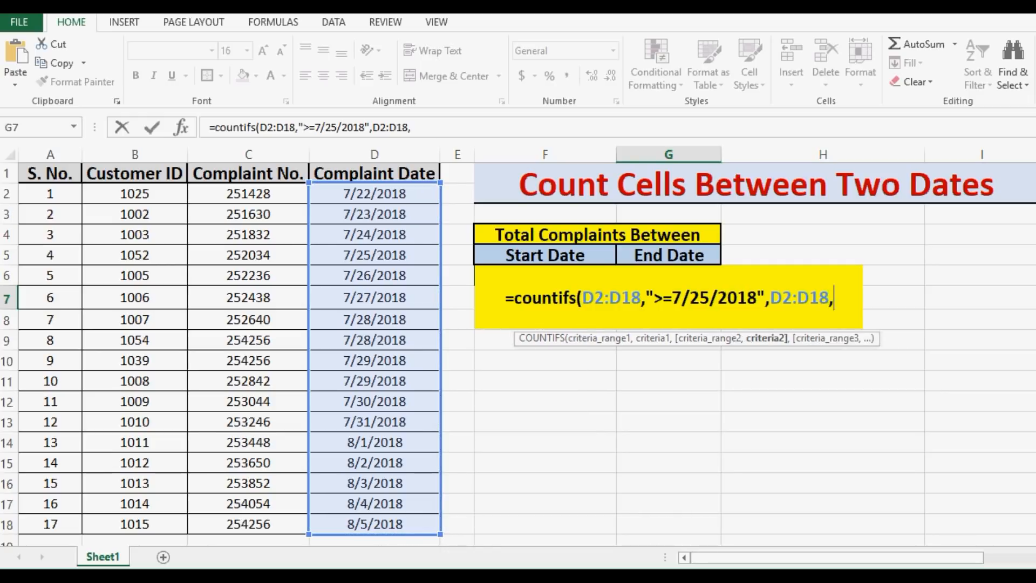
text(")
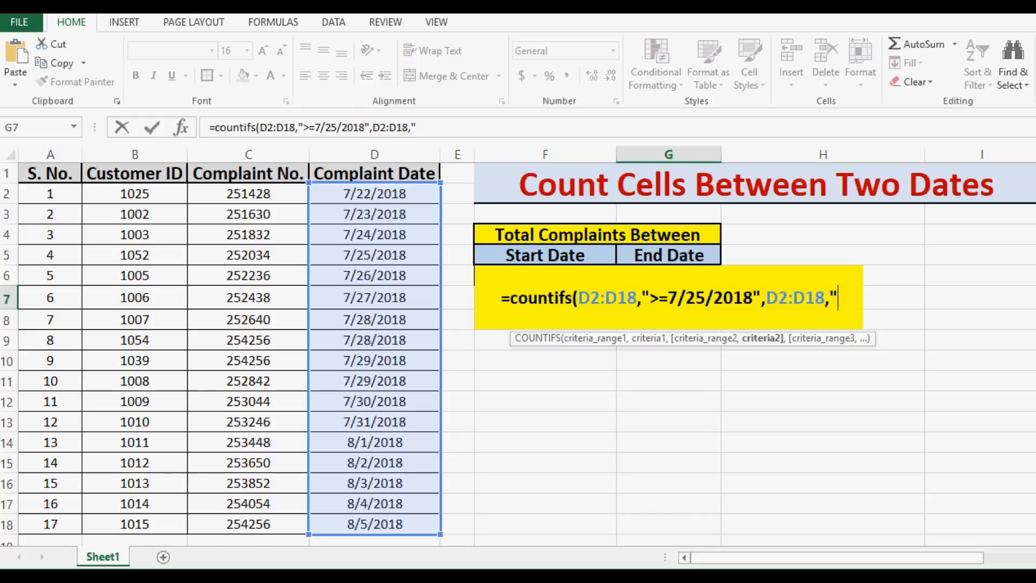
text(<)
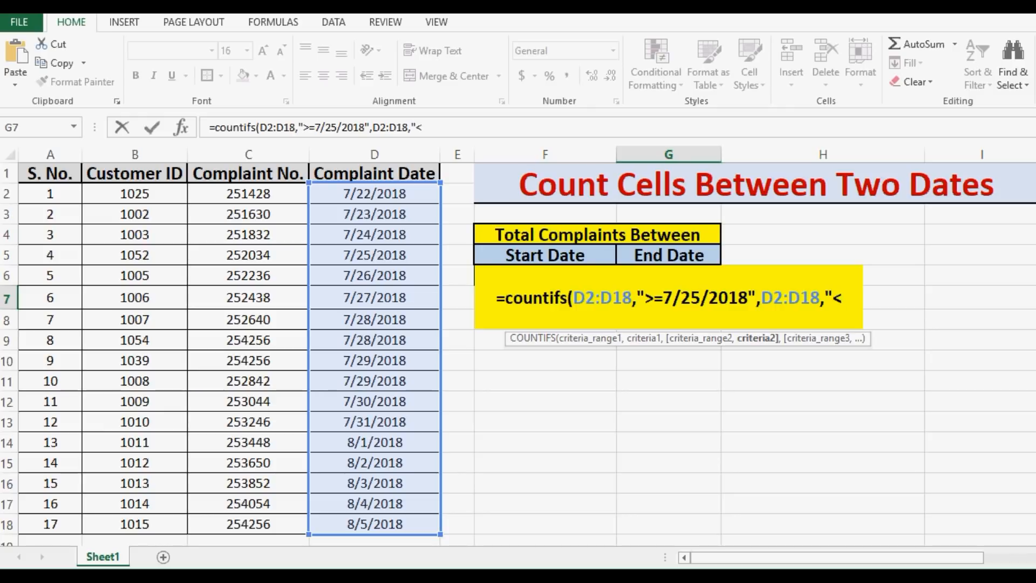
text(=)
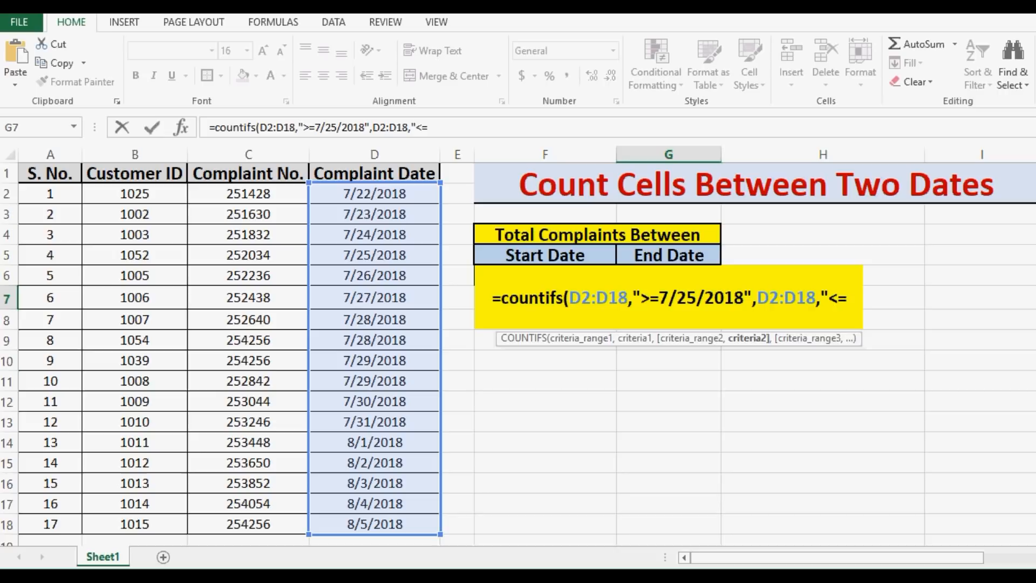
text(7/)
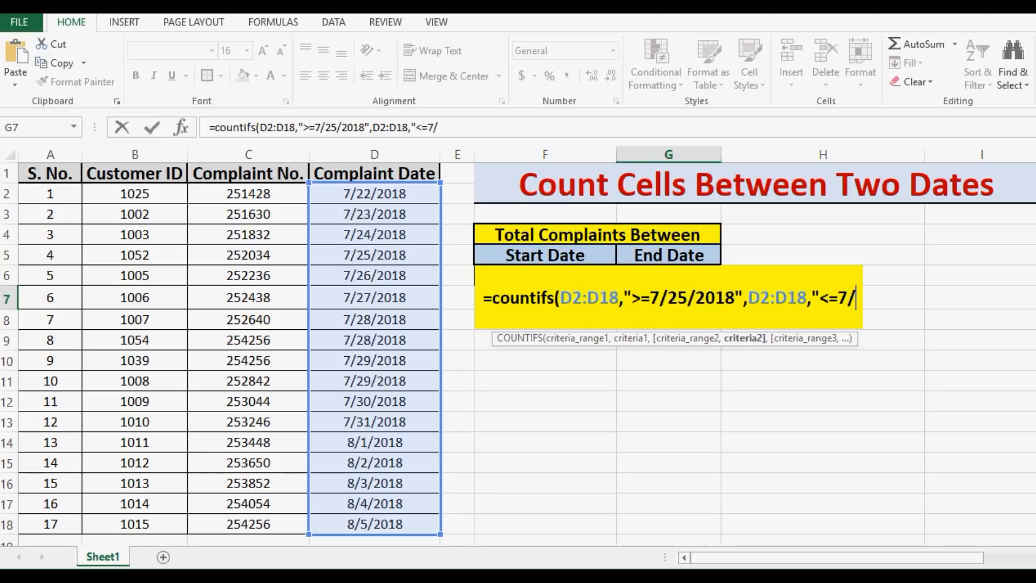
text(31/)
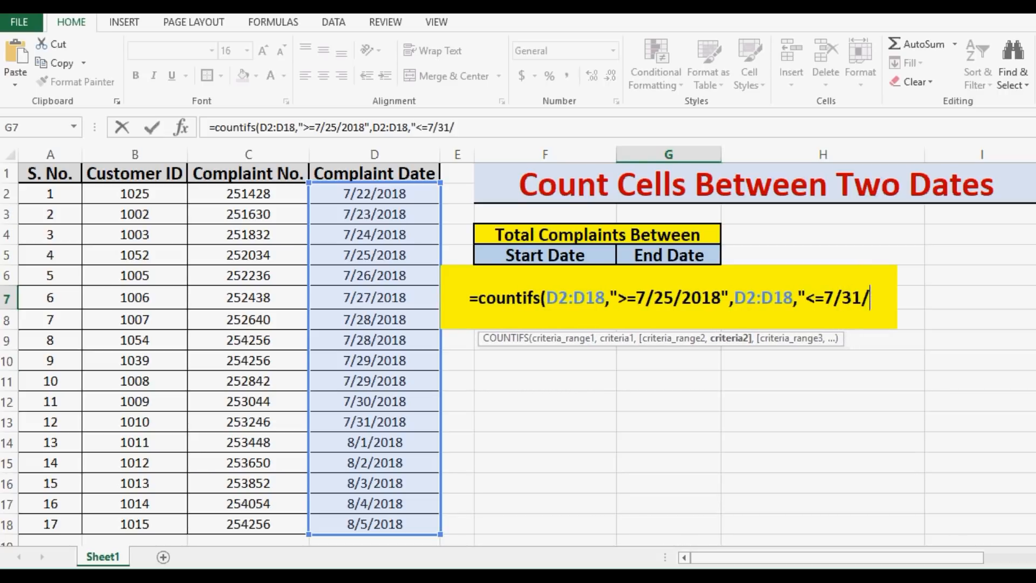
text(2018)
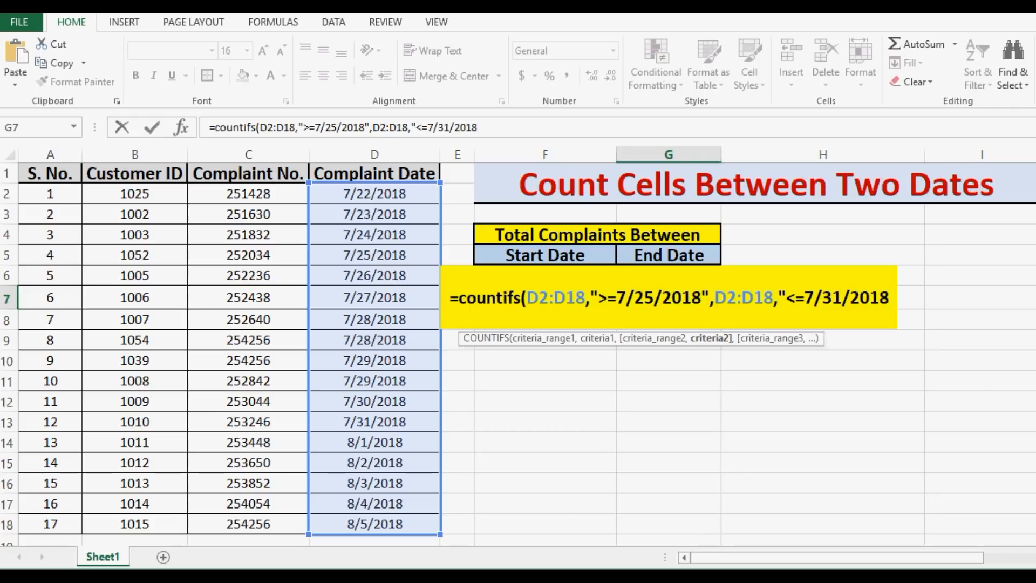
text(")
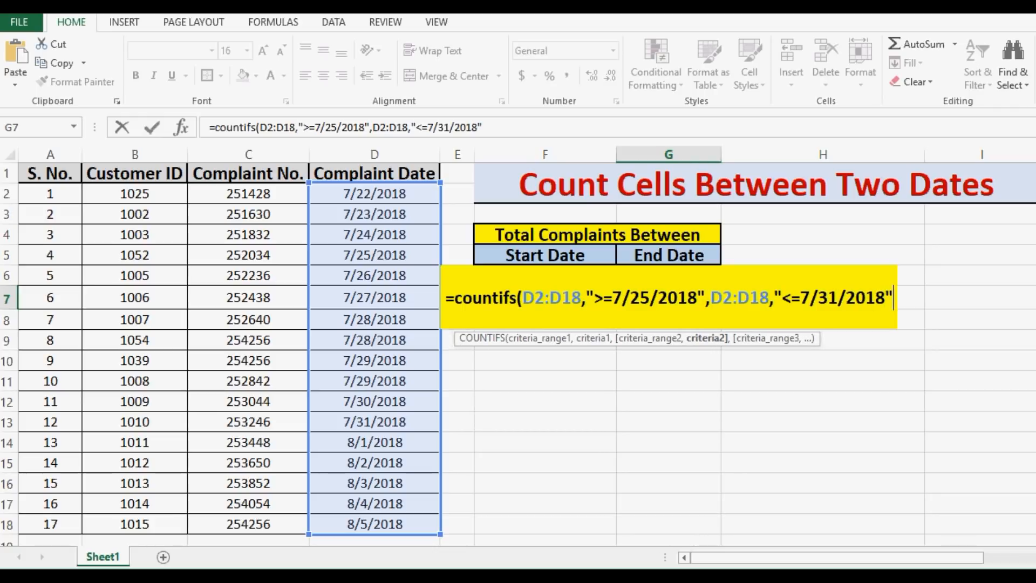
text())
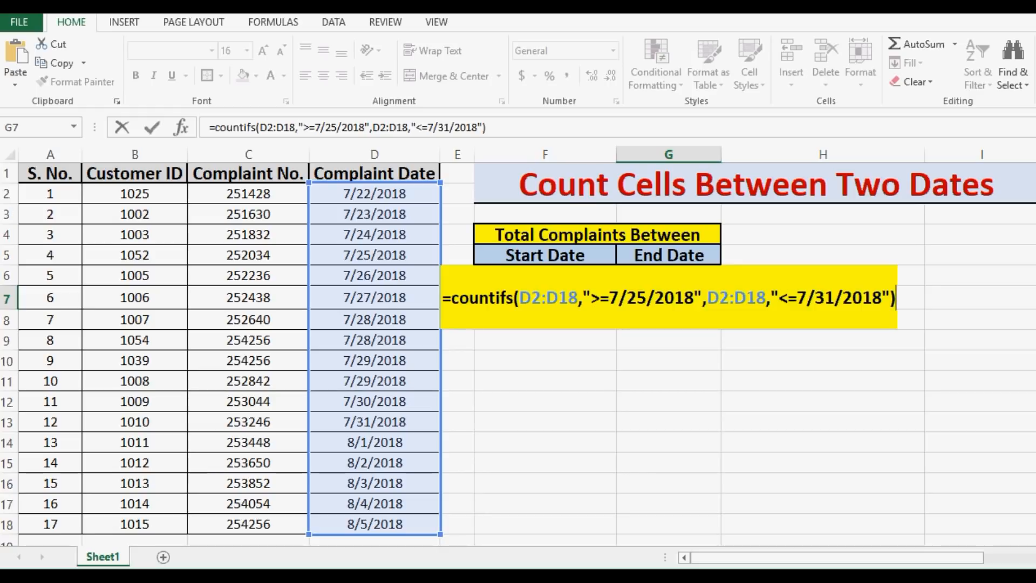
key(Return)
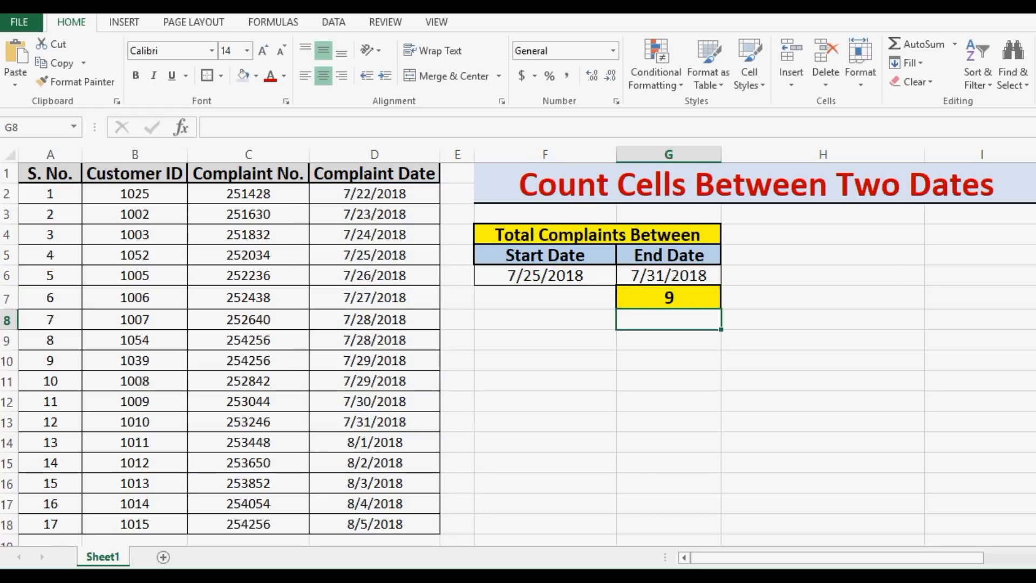
Check G7's formula and select the in-range dates D5:D13
click(667, 297)
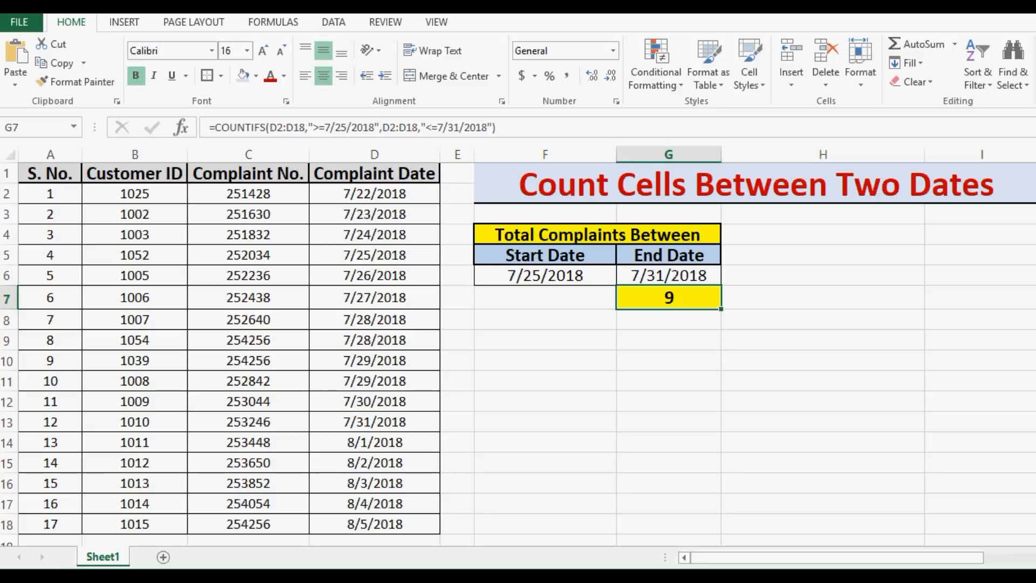
click(544, 276)
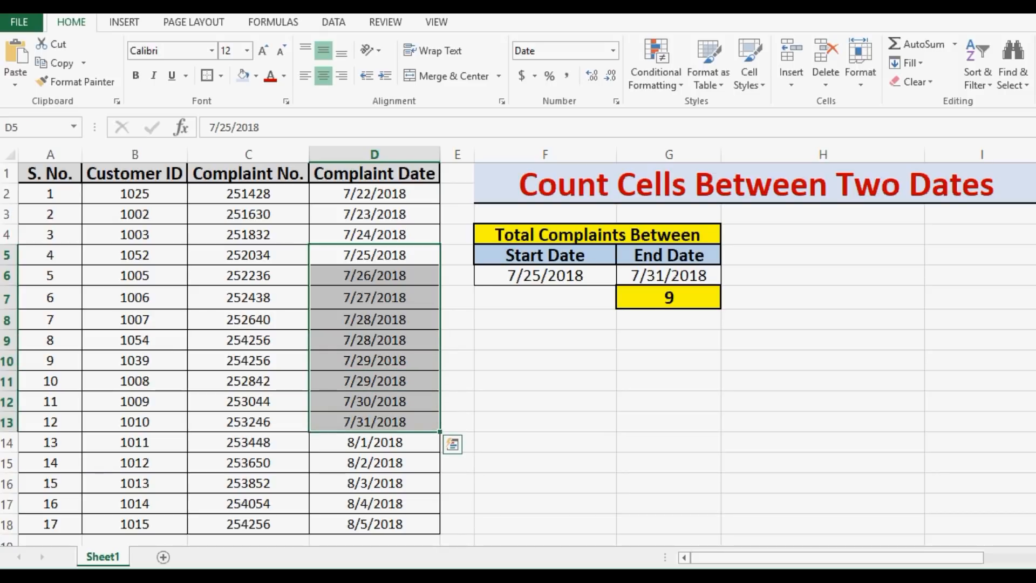
Fill D5:D13 with yellow, review F6 and G6, and choose G9 for the second formula
click(255, 75)
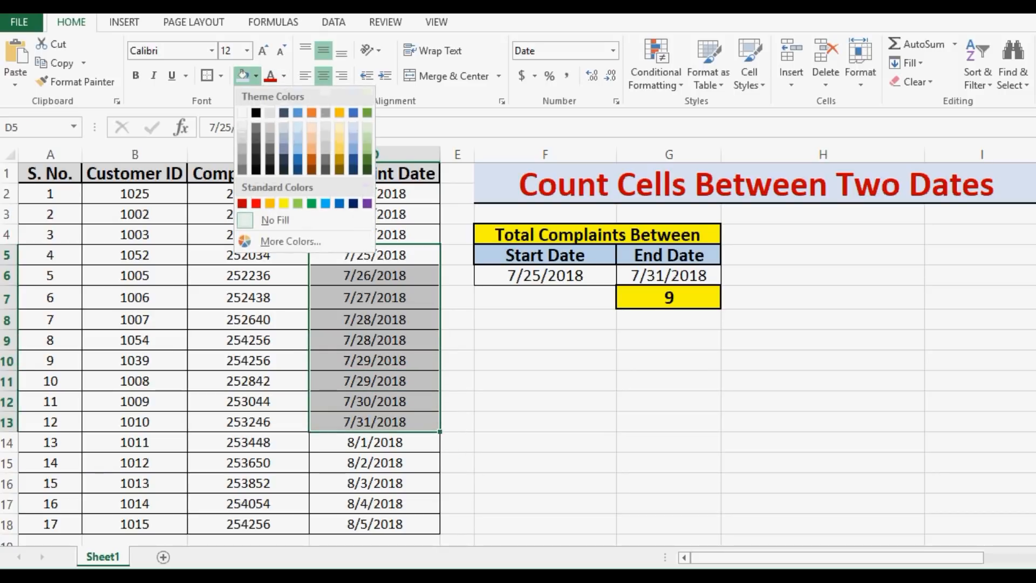
click(284, 203)
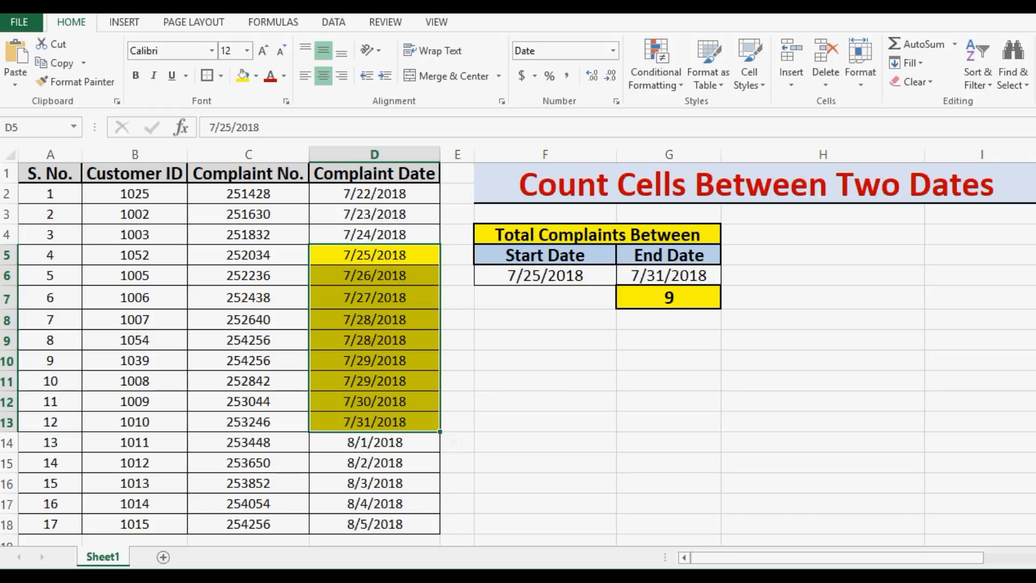
click(544, 276)
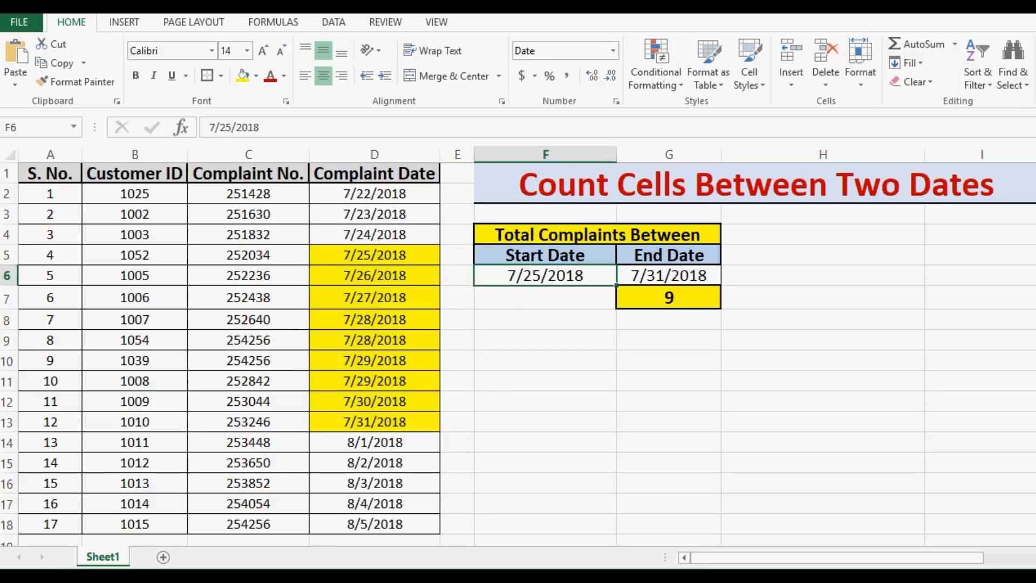
click(668, 276)
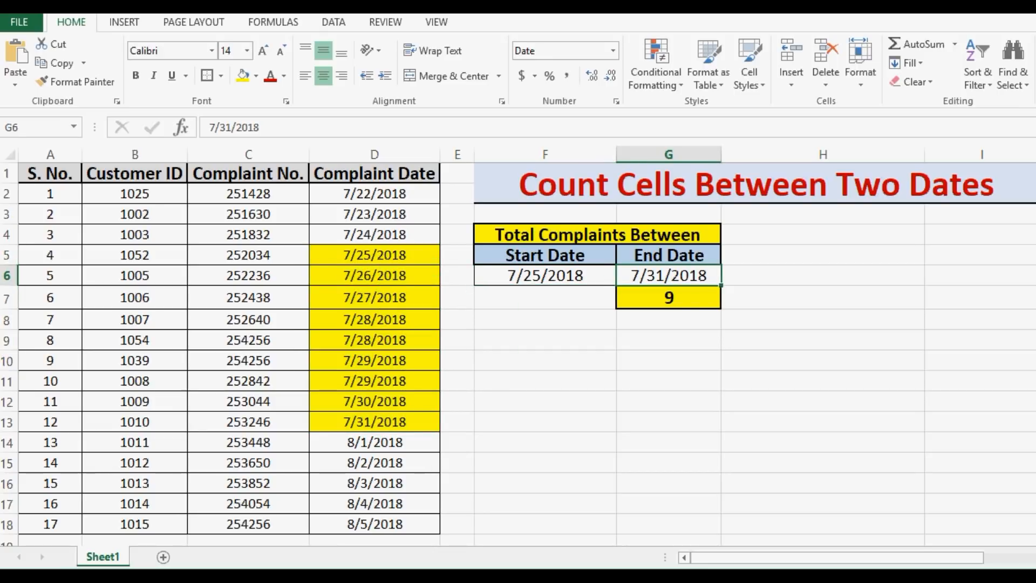
click(667, 340)
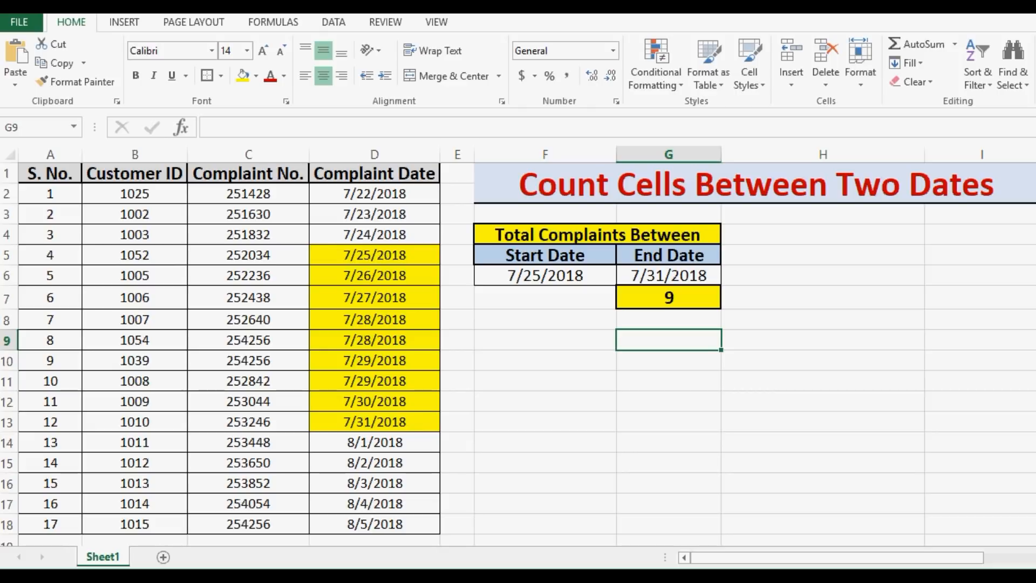
Begin =COUNTIFS( in G9 with D2:D18, ">="&F6, then D2:D18 again as the second range
text(=co)
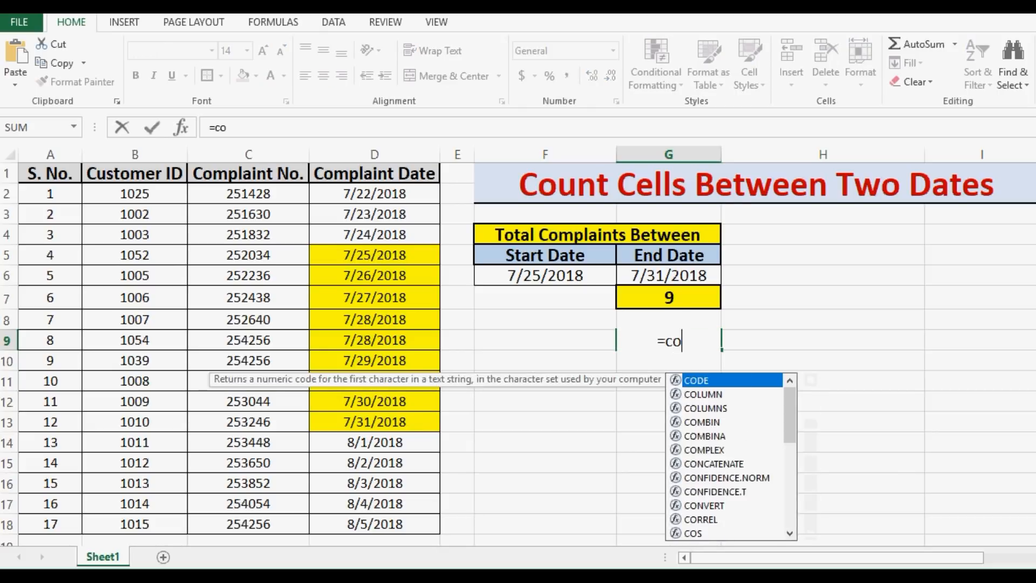
text(untifs)
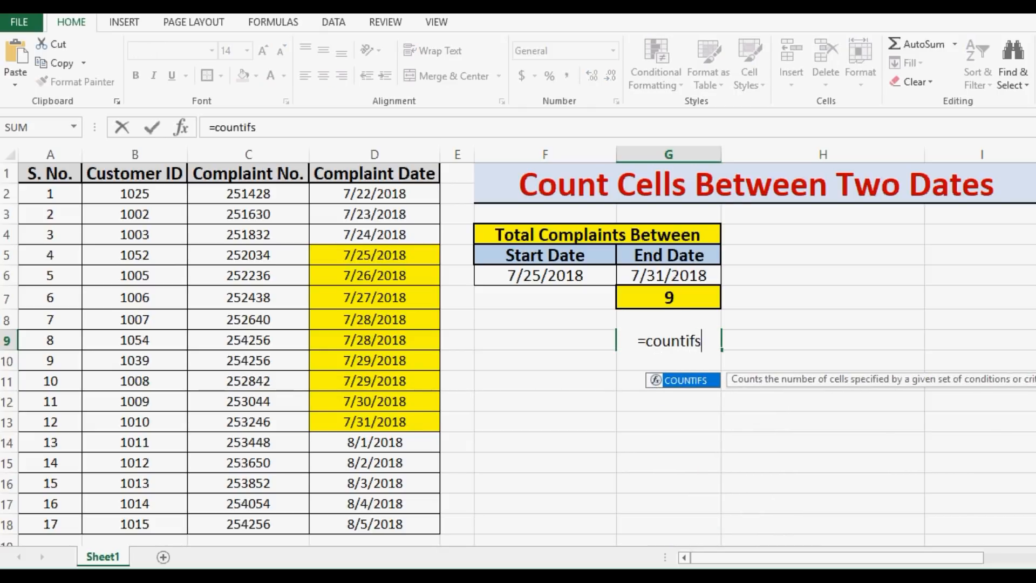
text(()
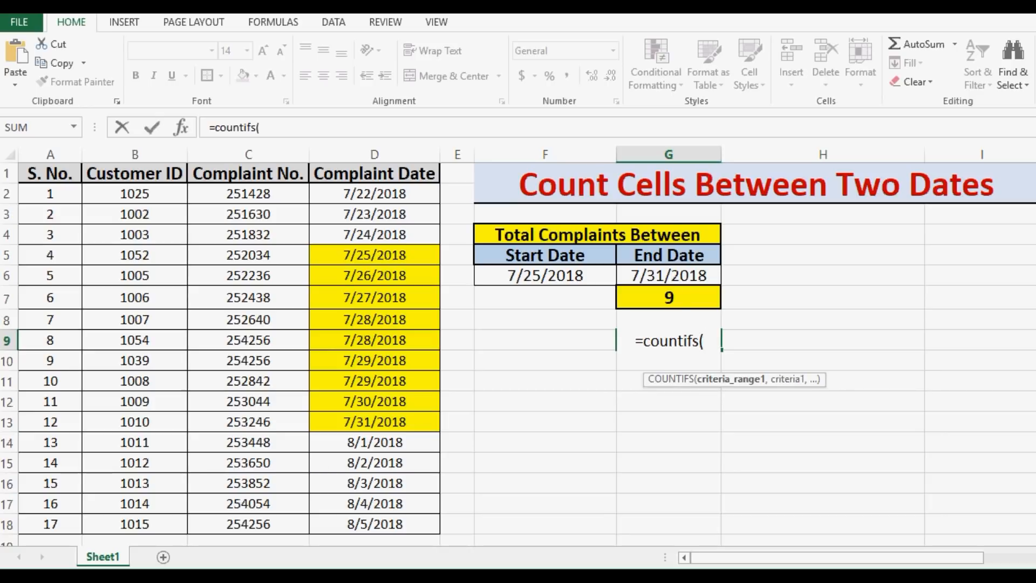
drag(375, 193, 375, 214)
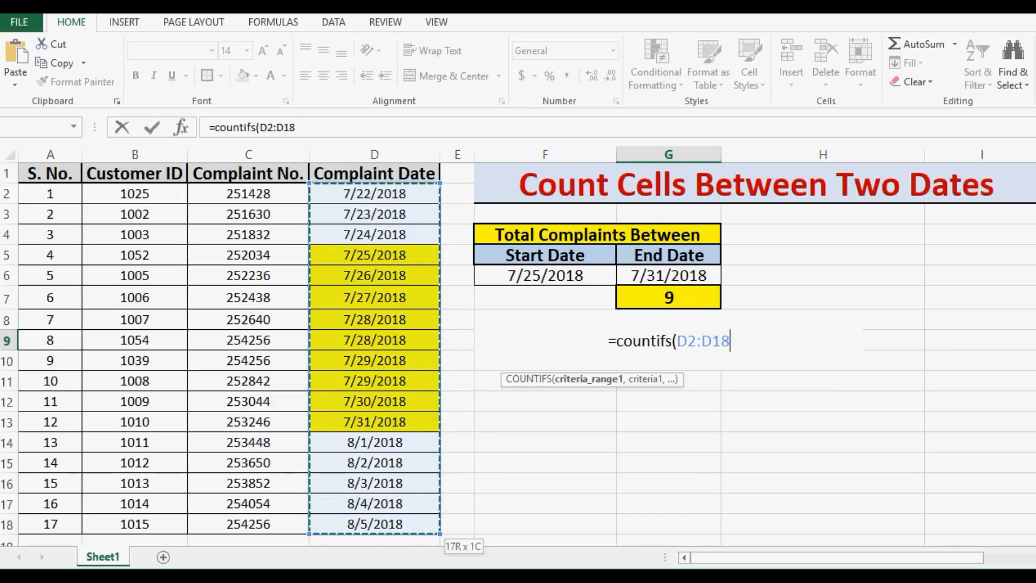
text(,)
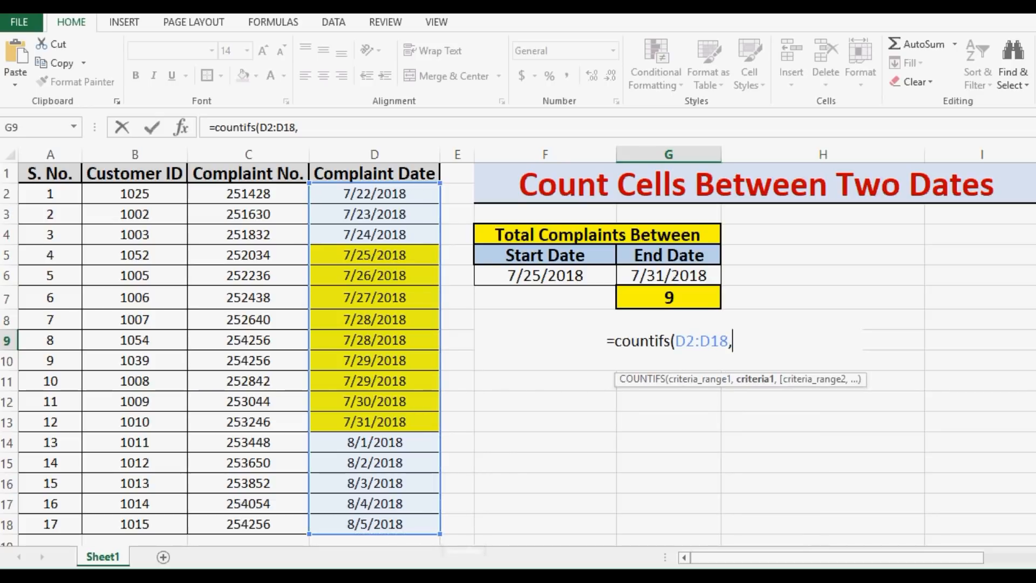
text(")
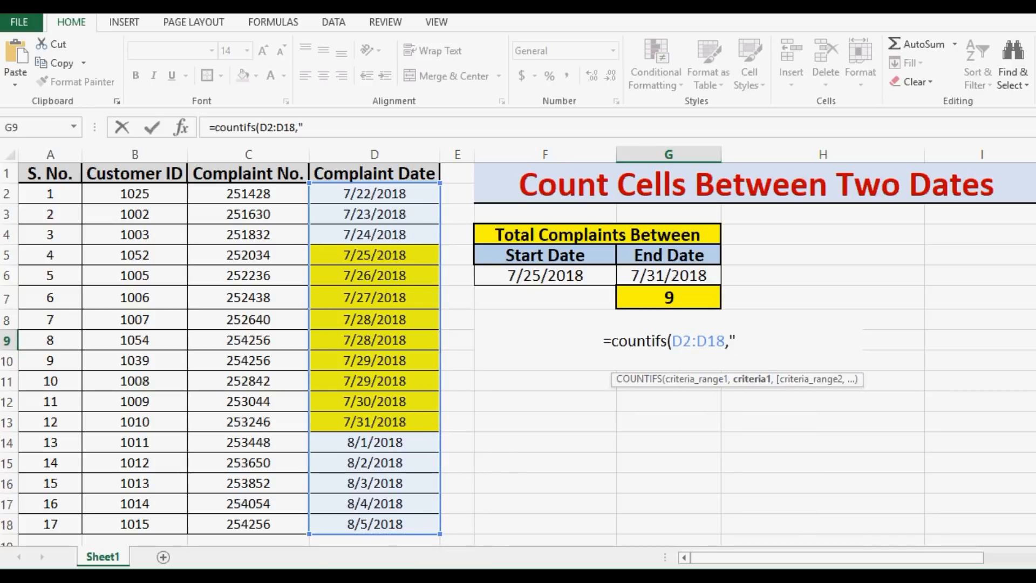
text(>=)
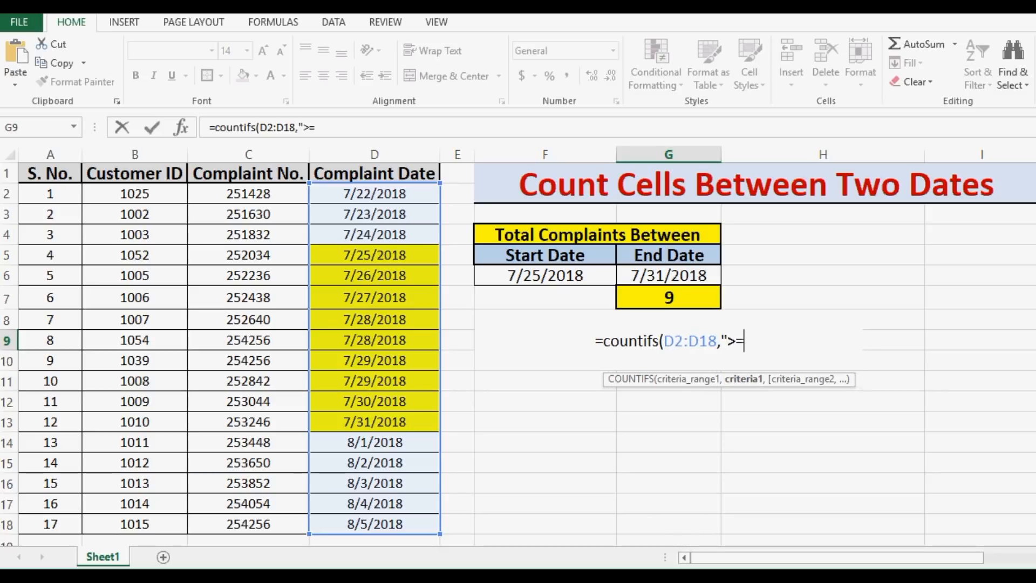
text(")
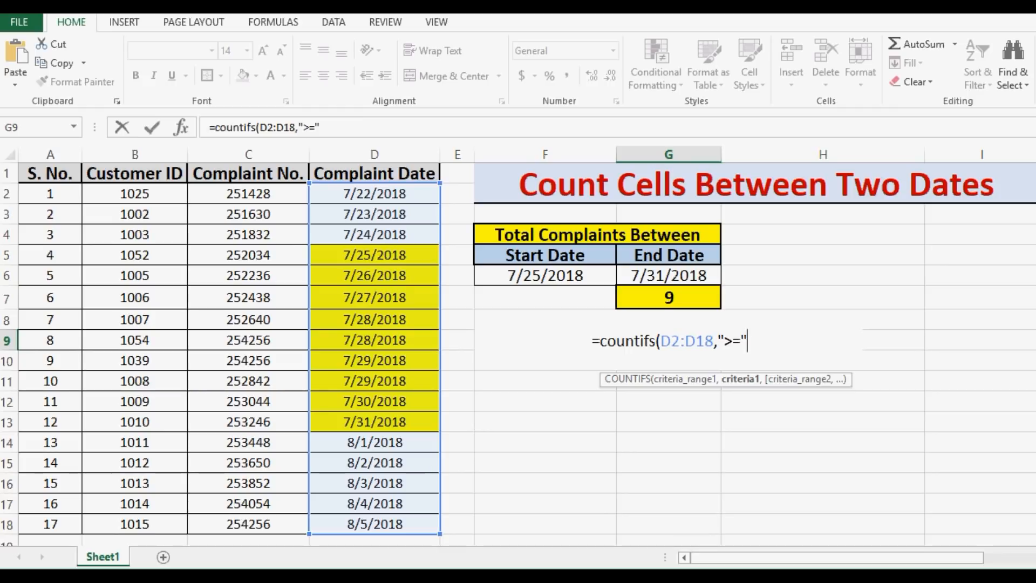
text(&)
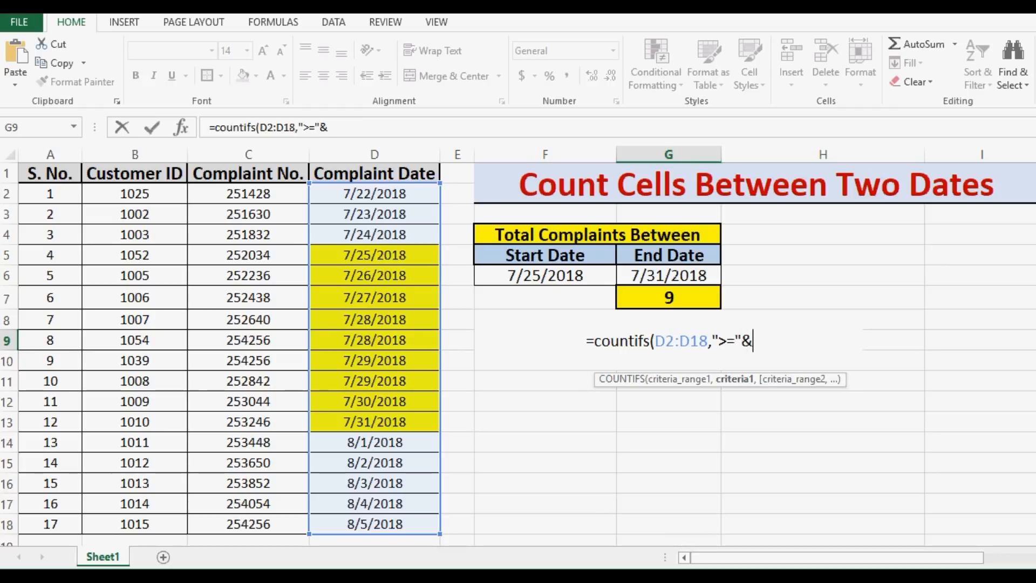
click(544, 275)
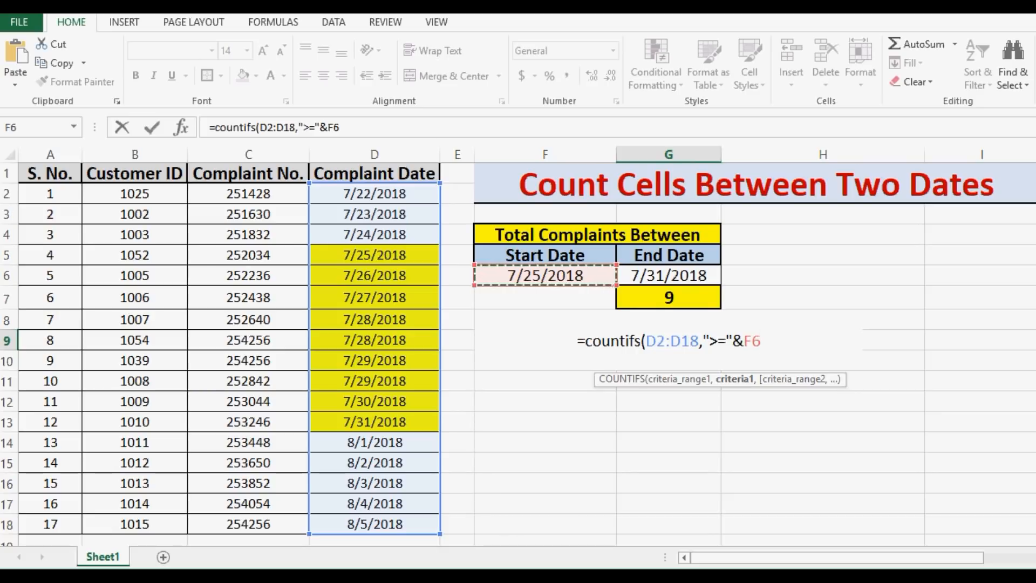
text(,)
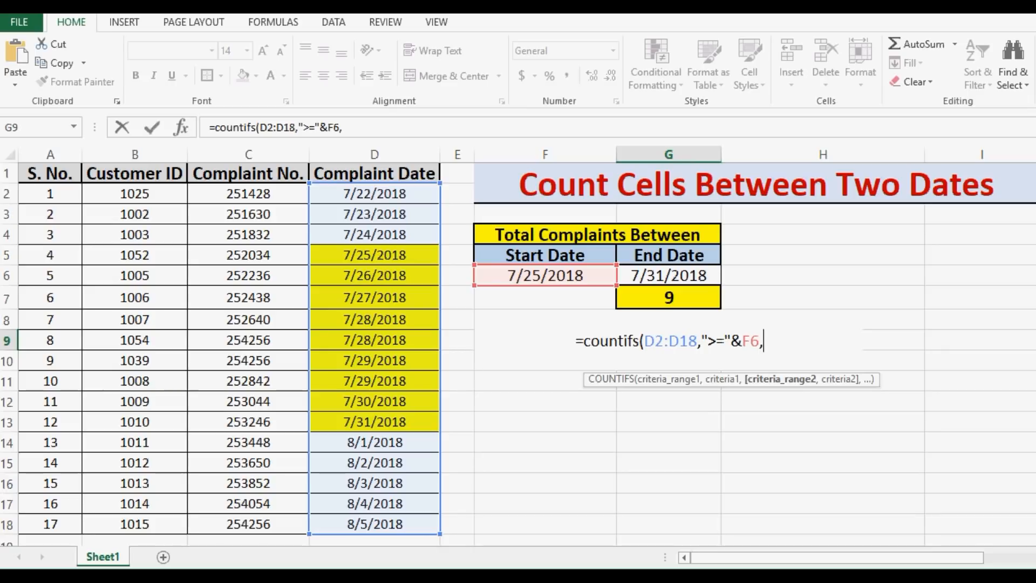
click(375, 193)
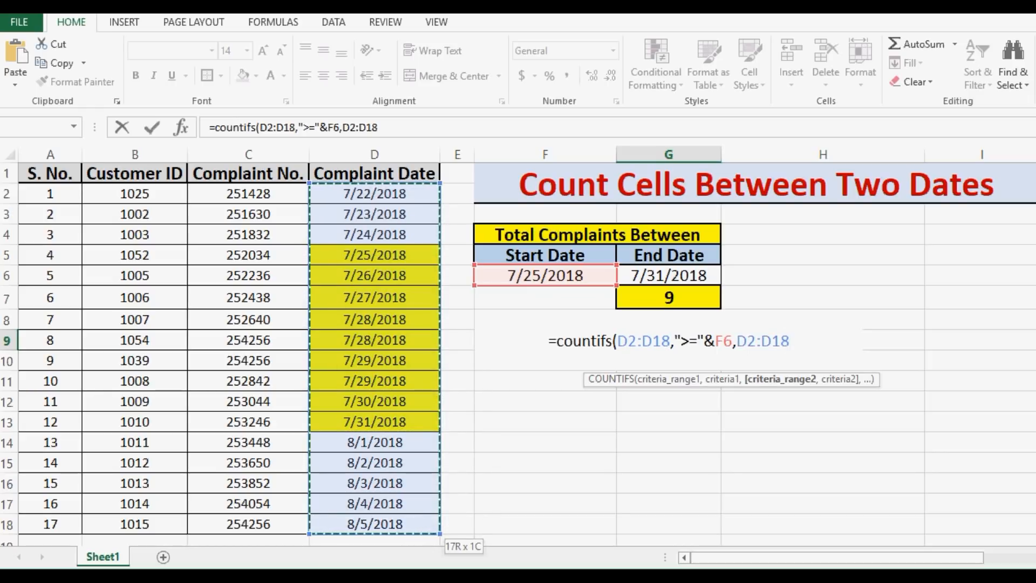
Add the criterion "<="&G6 and close the formula so G9 returns 9
text(,")
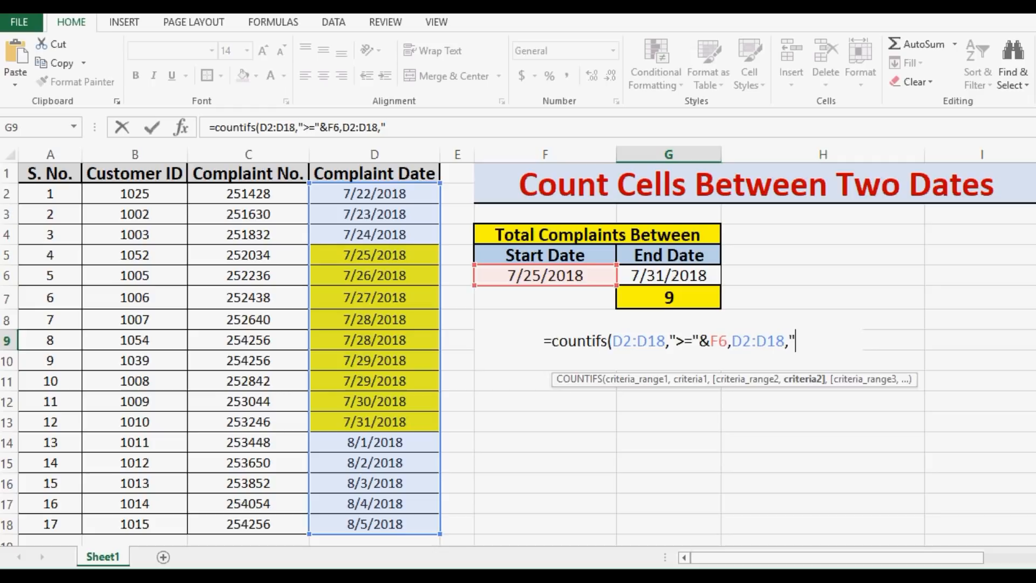
text(<)
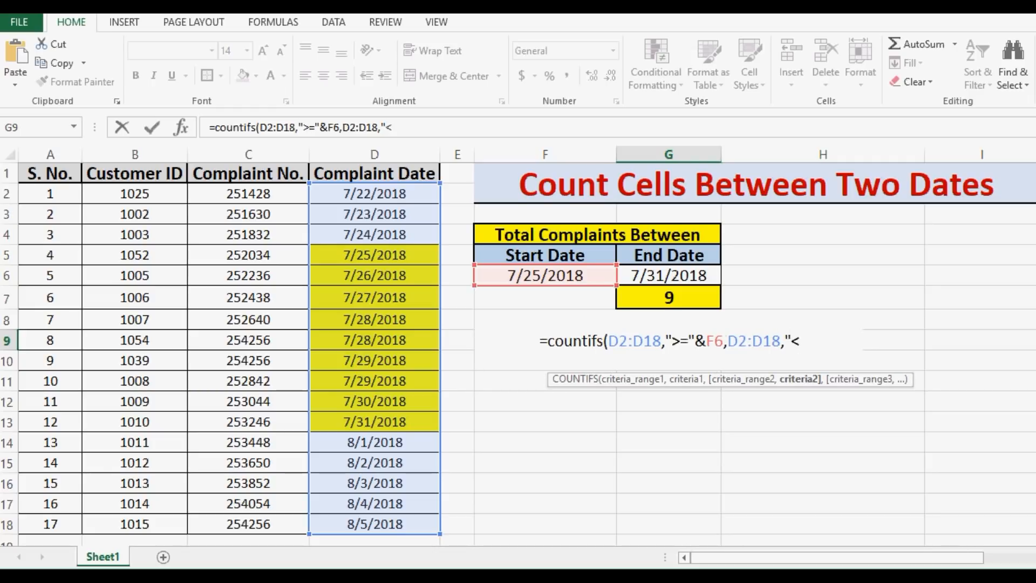
text(=)
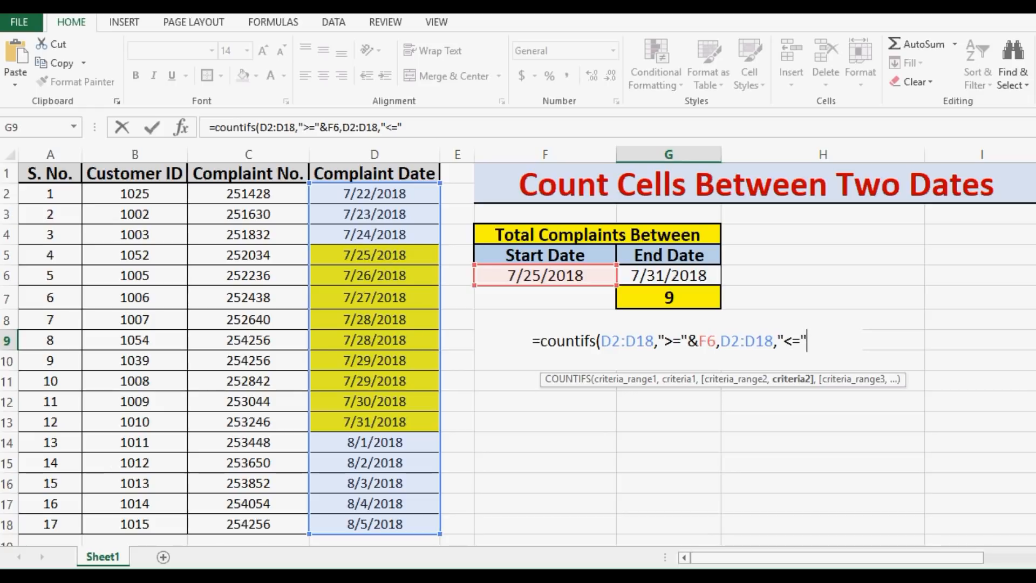
text(&)
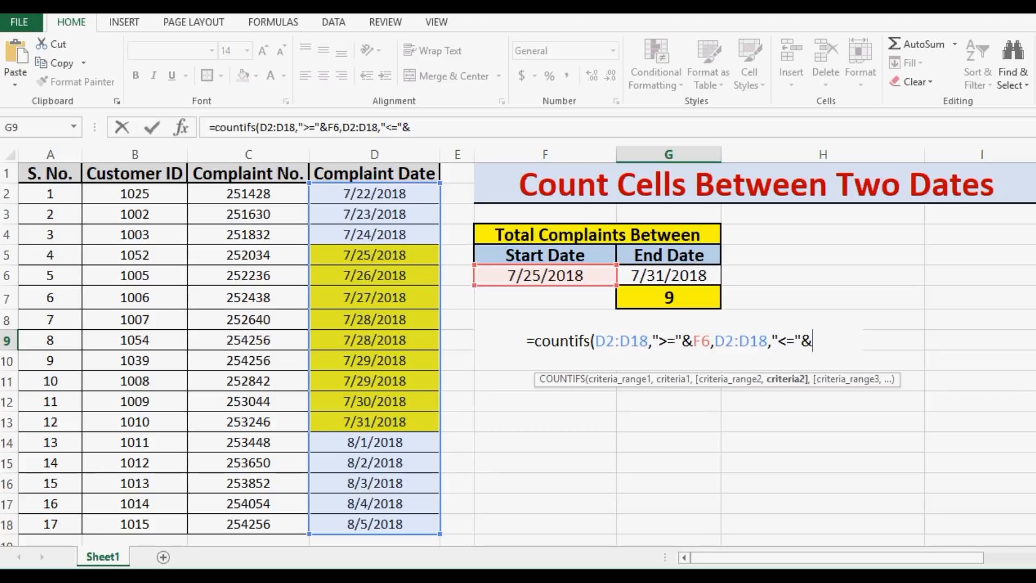
click(668, 275)
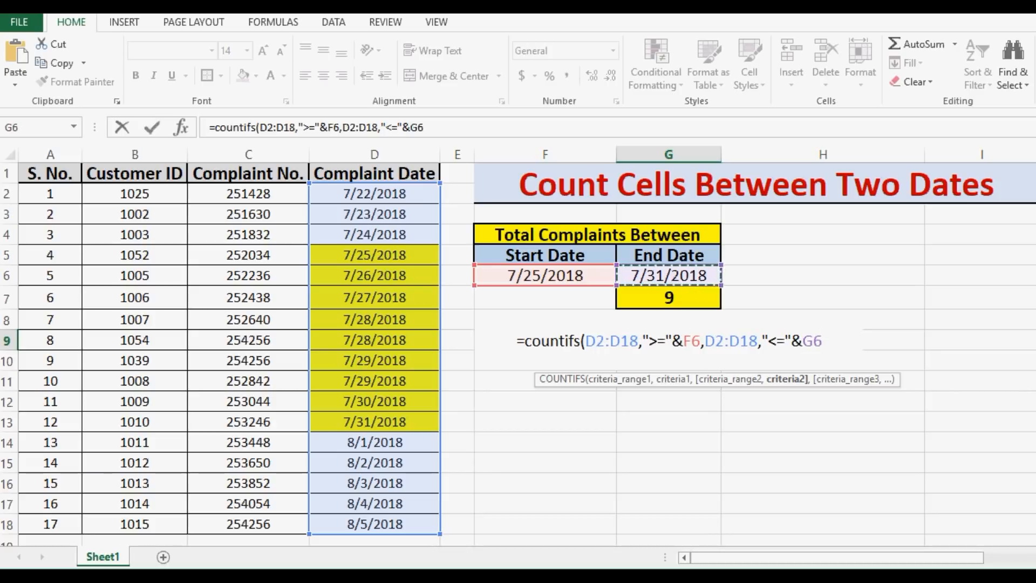
text())
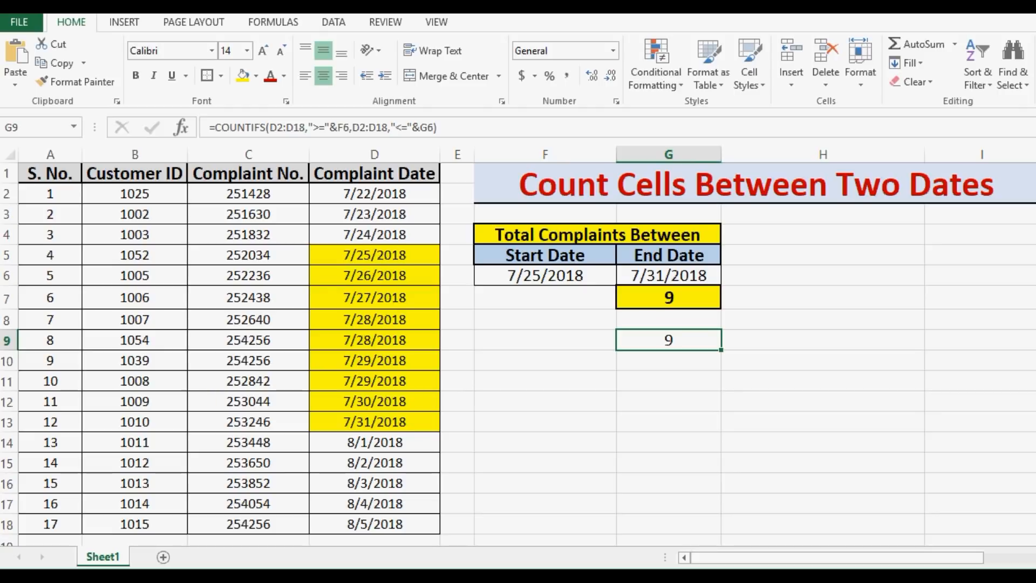
Re-edit G7 so its hardcoded-date COUNTIFS formula displays as text
click(668, 298)
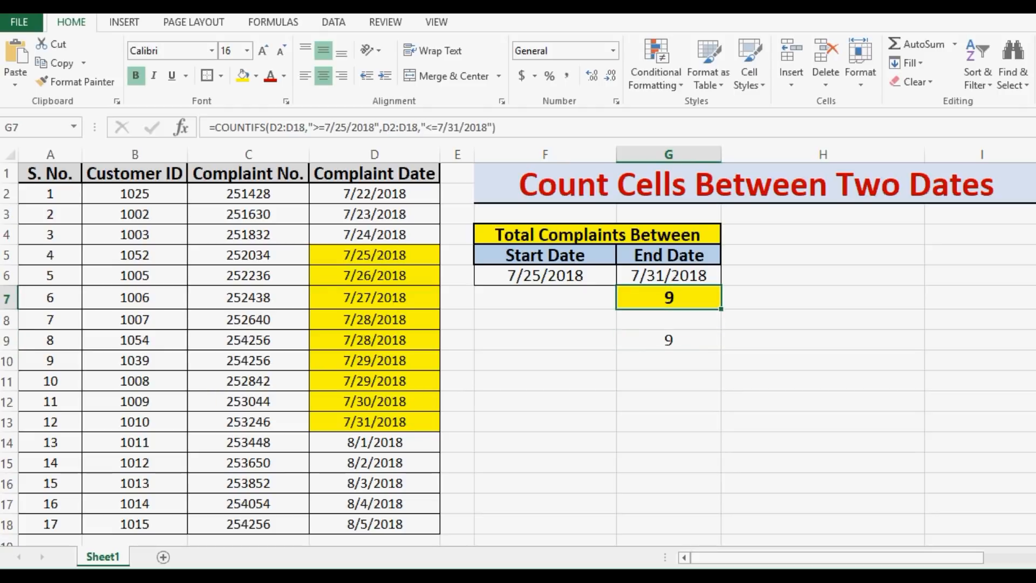
double_click(668, 298)
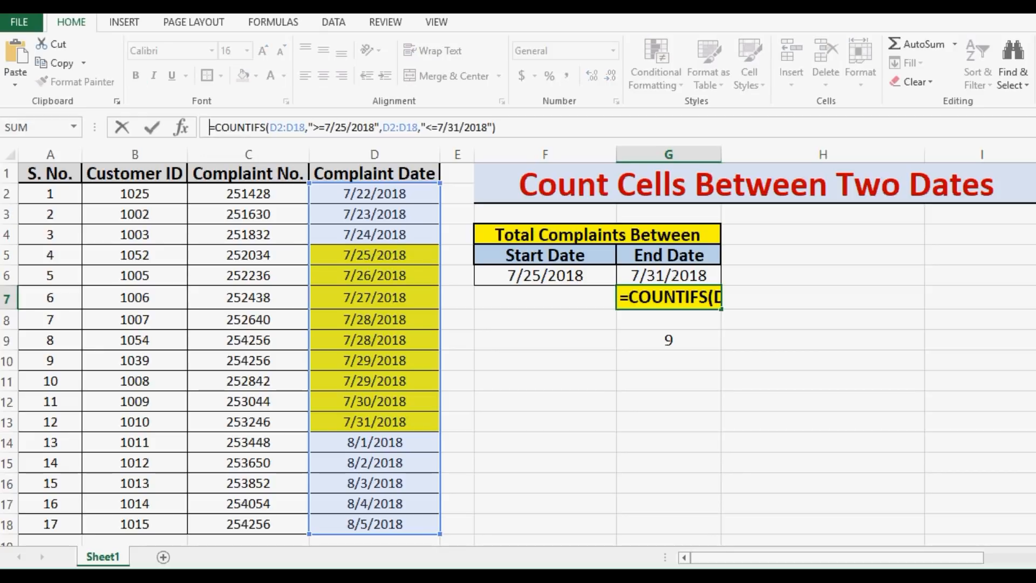
key(Return)
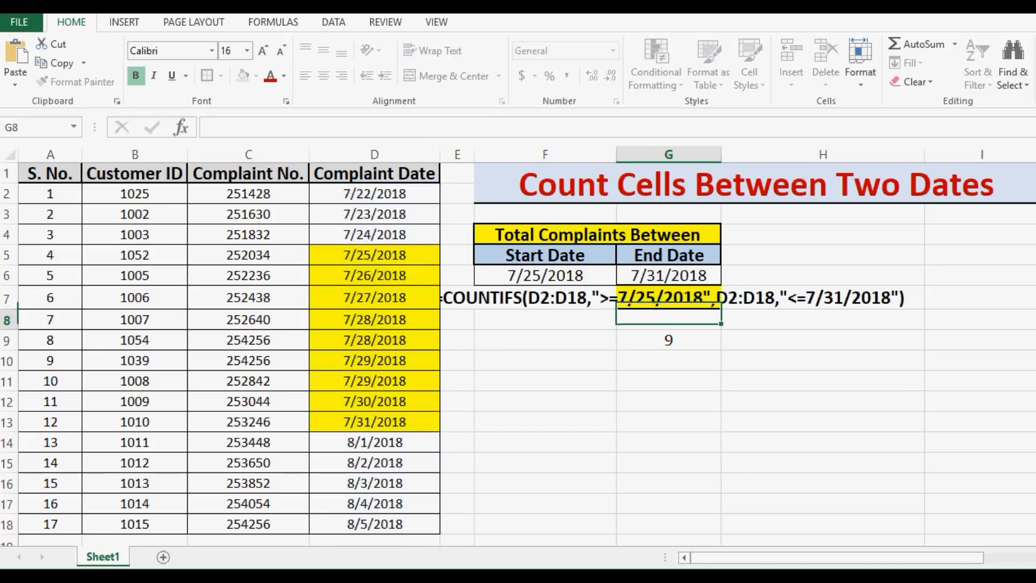